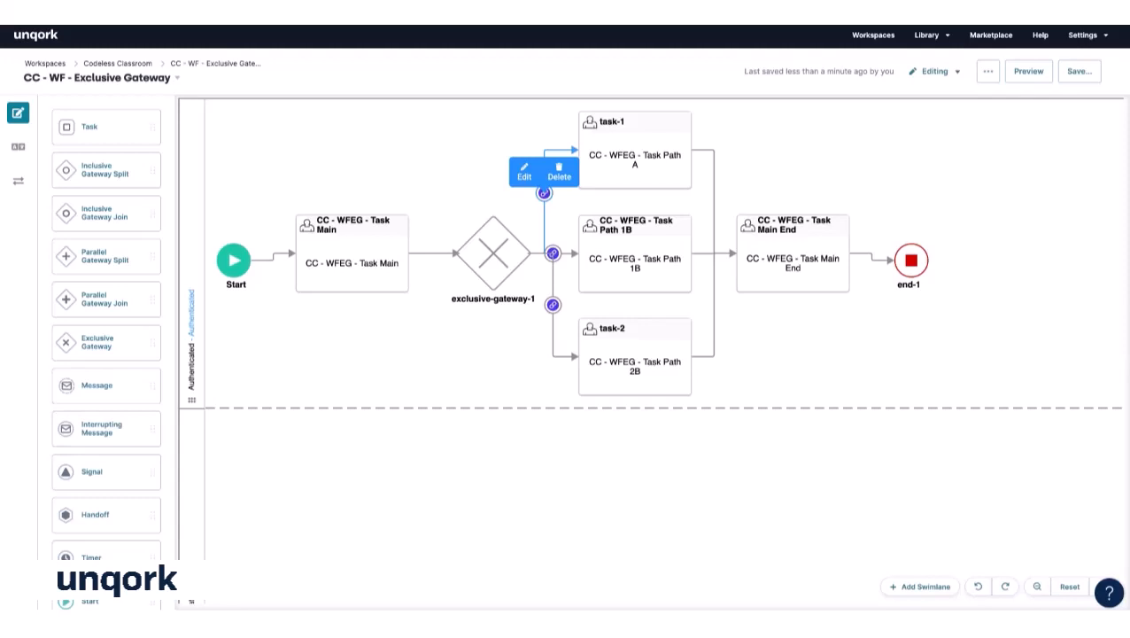
mouse_move(305, 201)
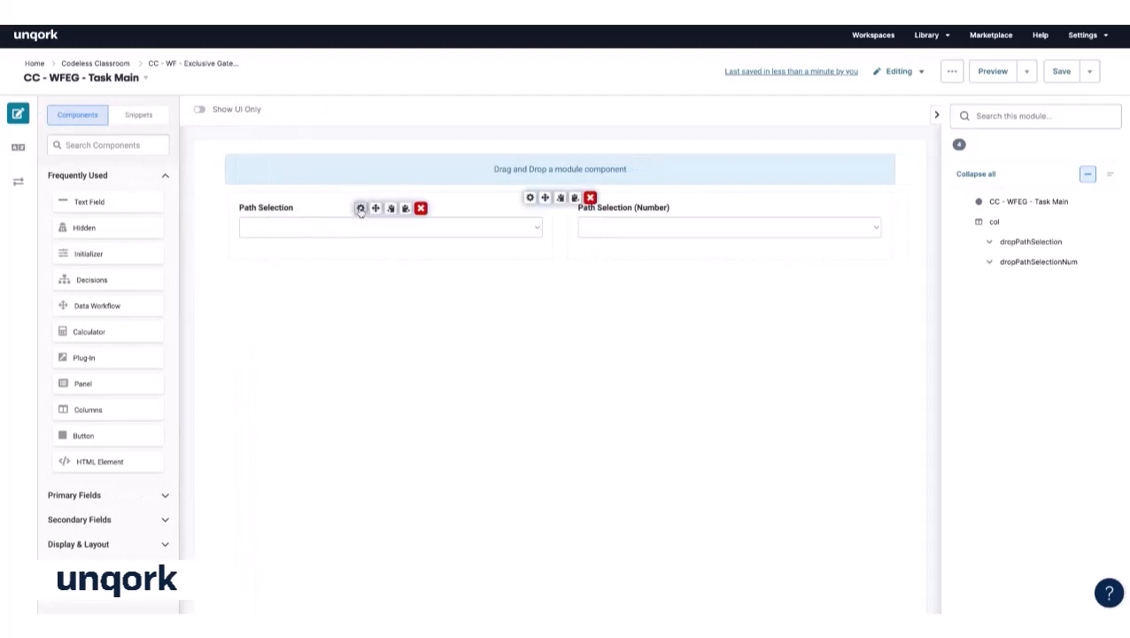
- Review the Path Selection (Number) dropdown's Display settings before returning to the workflow
click(361, 209)
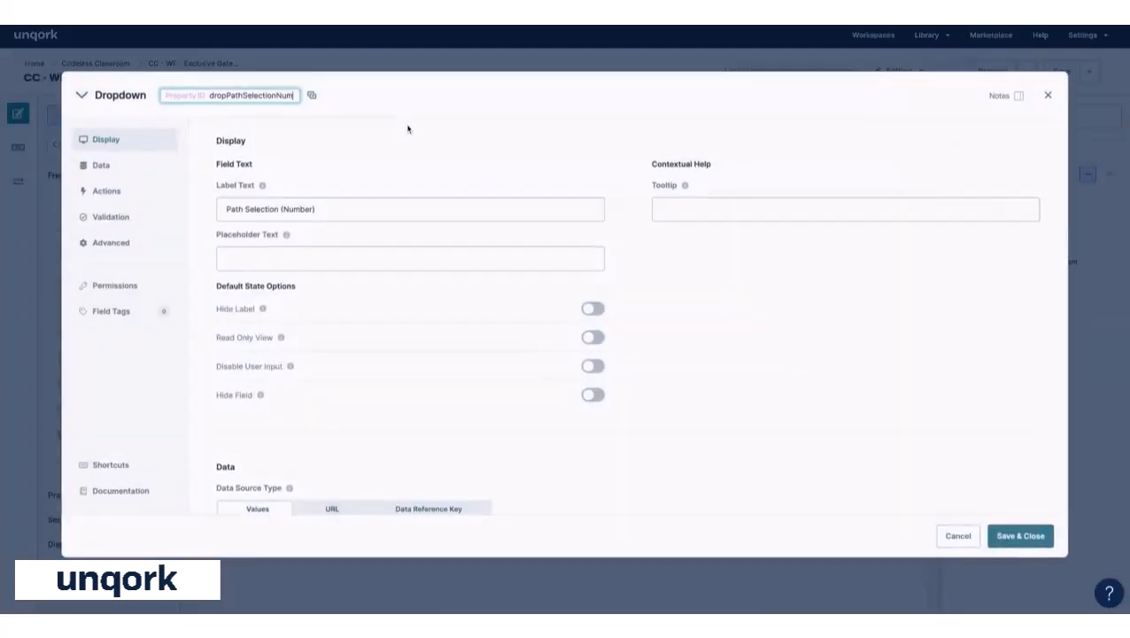
scroll(down, 3)
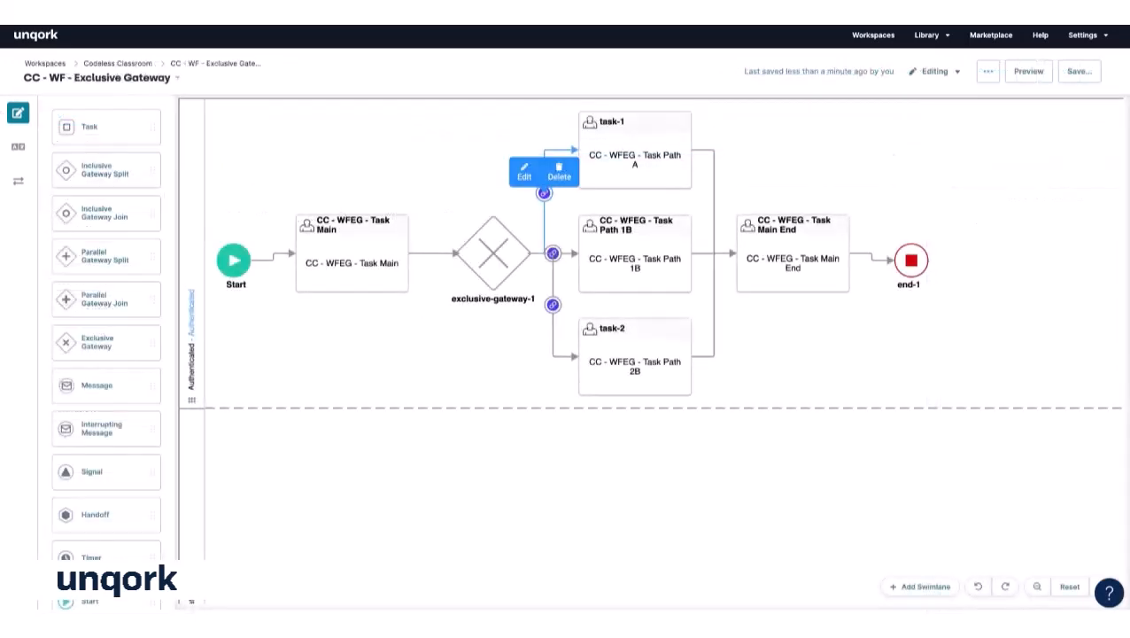
click(351, 251)
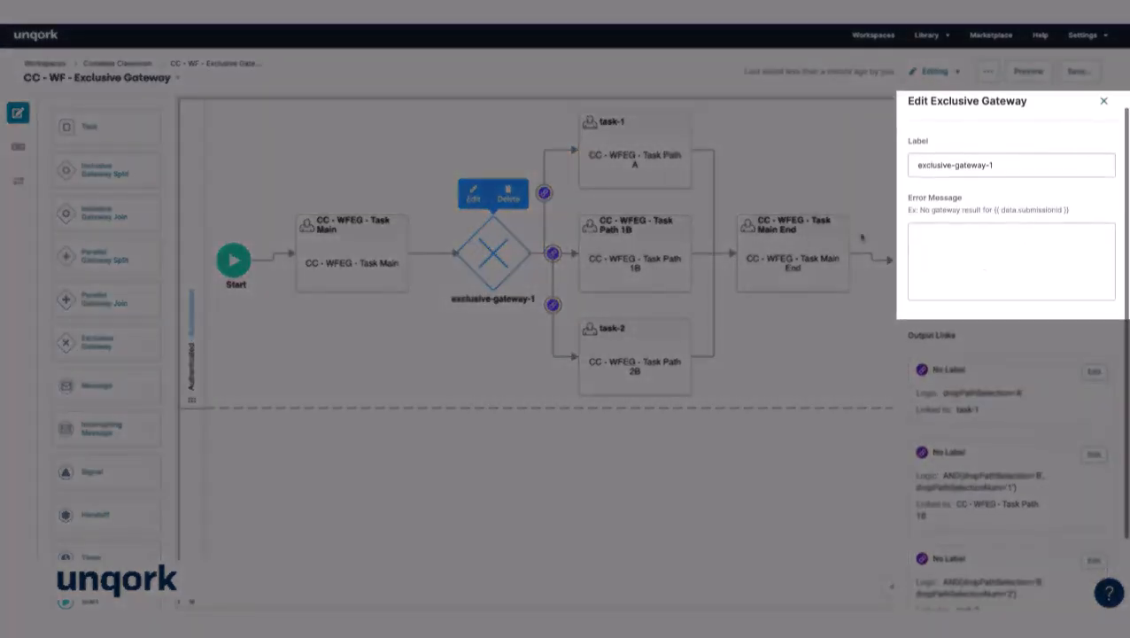
click(1012, 258)
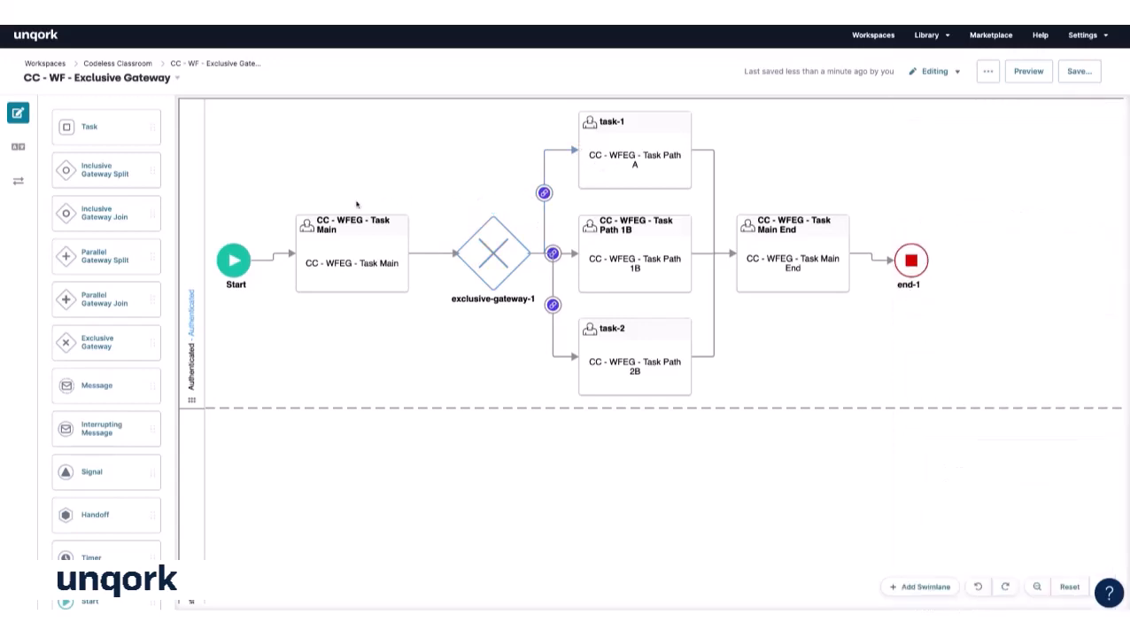
- Mark the exclusive gateway's link to task-1 (path A) as the Default route
click(544, 193)
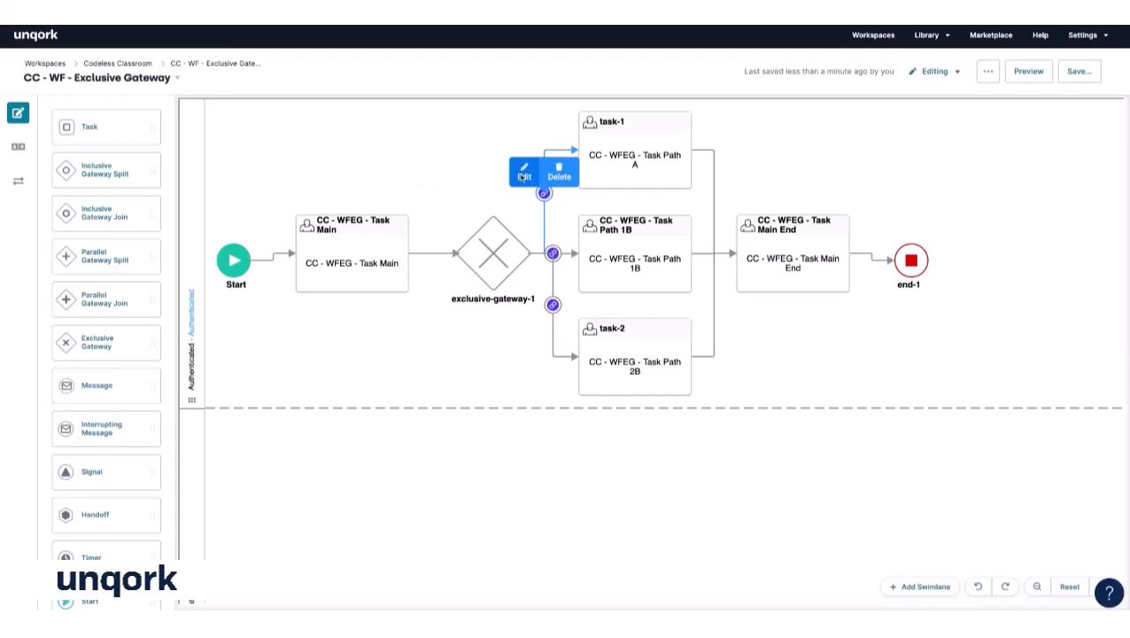
click(524, 170)
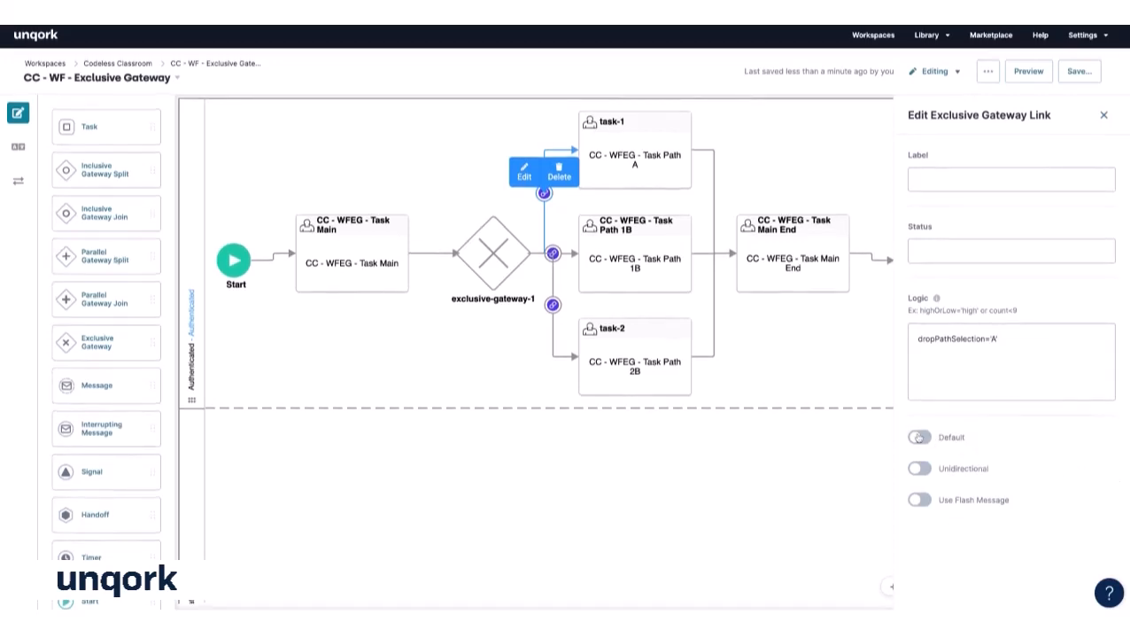
click(918, 435)
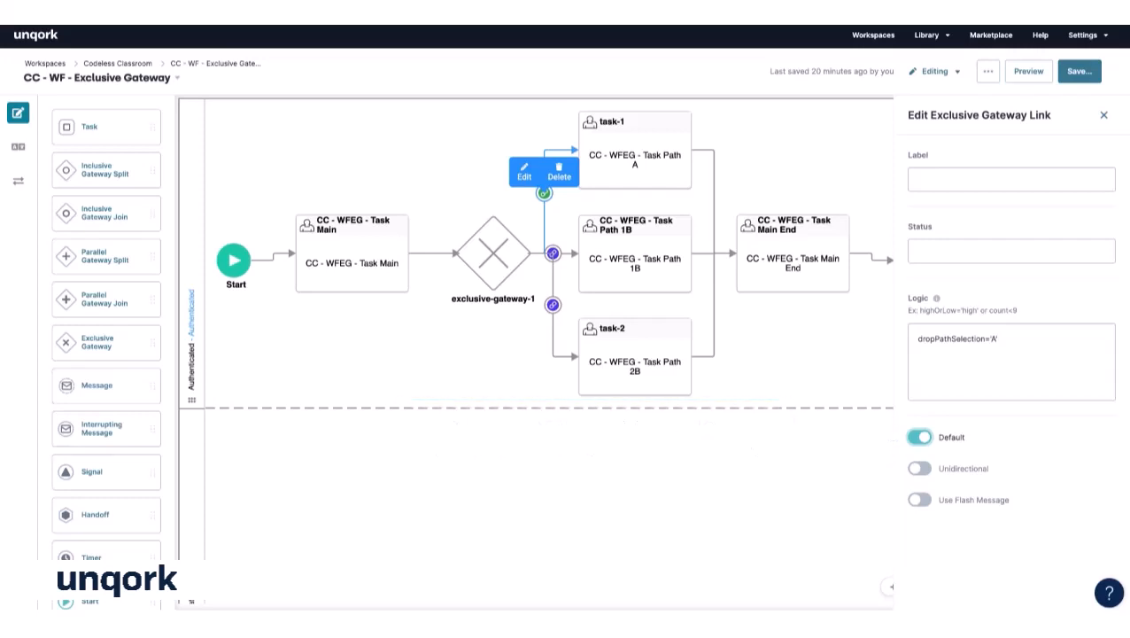
click(919, 468)
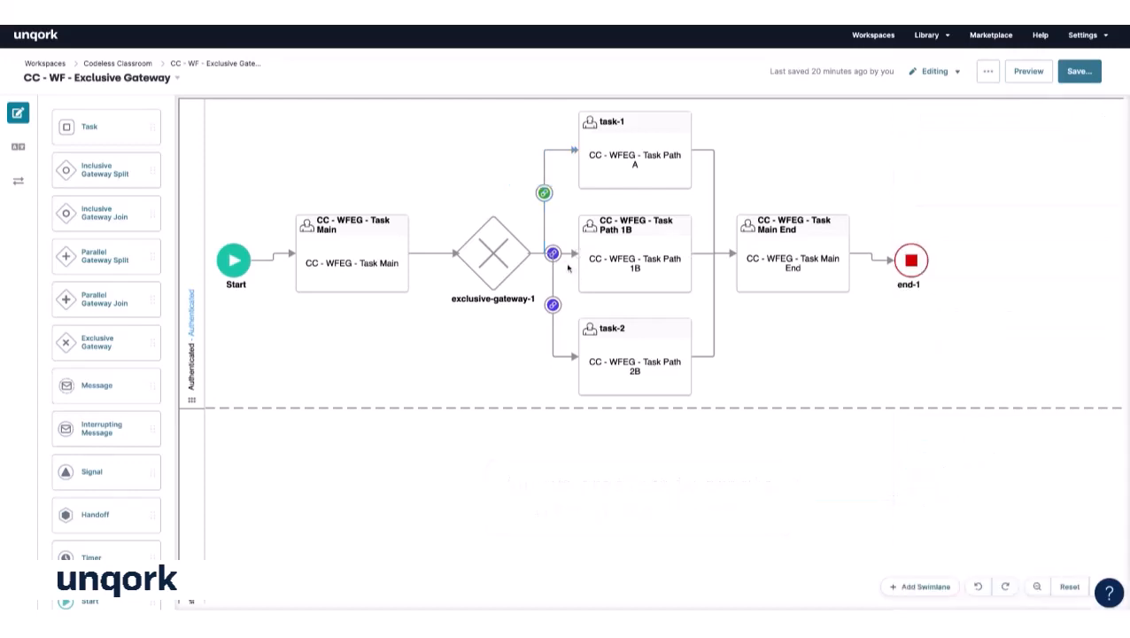
- View the Logic conditions on the gateway links to Task Path 1B and task-2
click(553, 255)
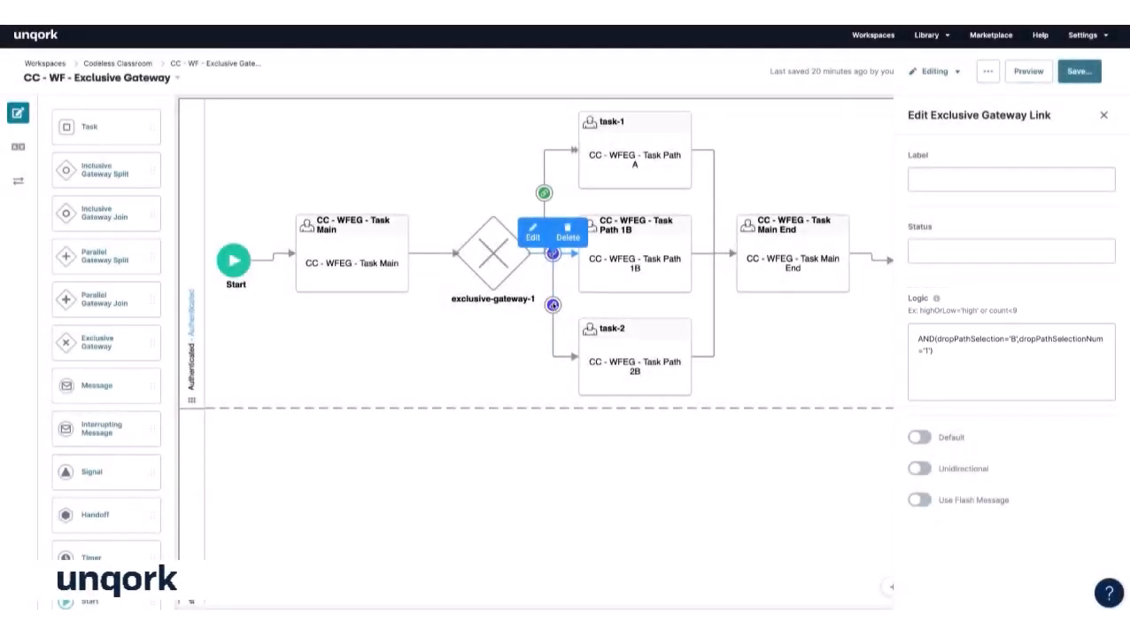
click(552, 304)
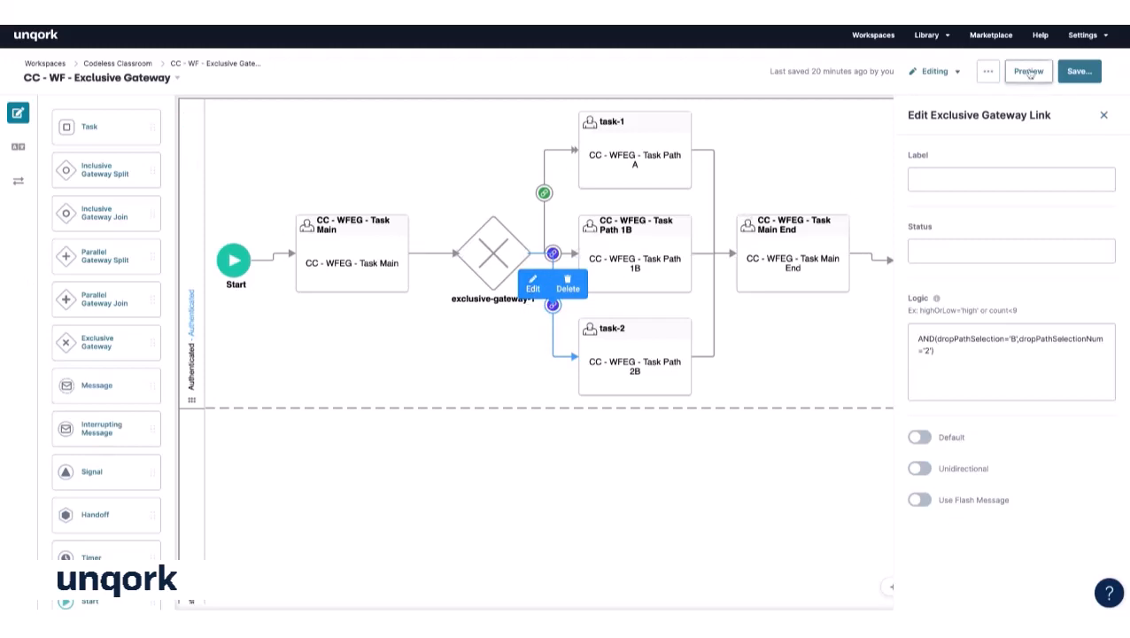
- Preview the workflow with path A selected, landing on task-1 confirming path A
click(1028, 71)
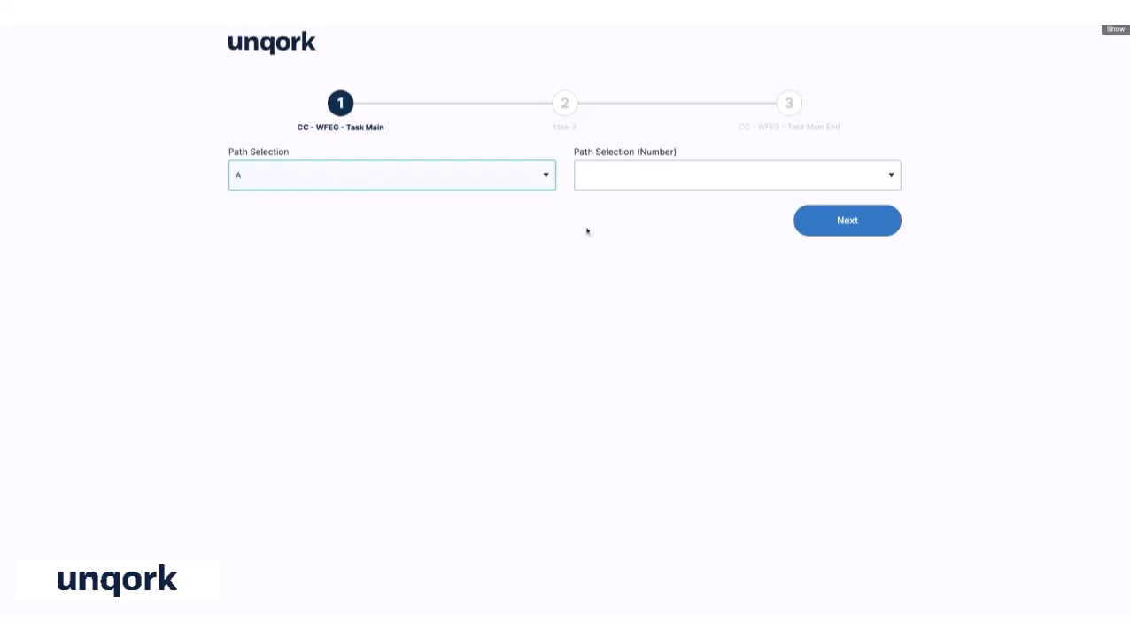
mouse_move(685, 227)
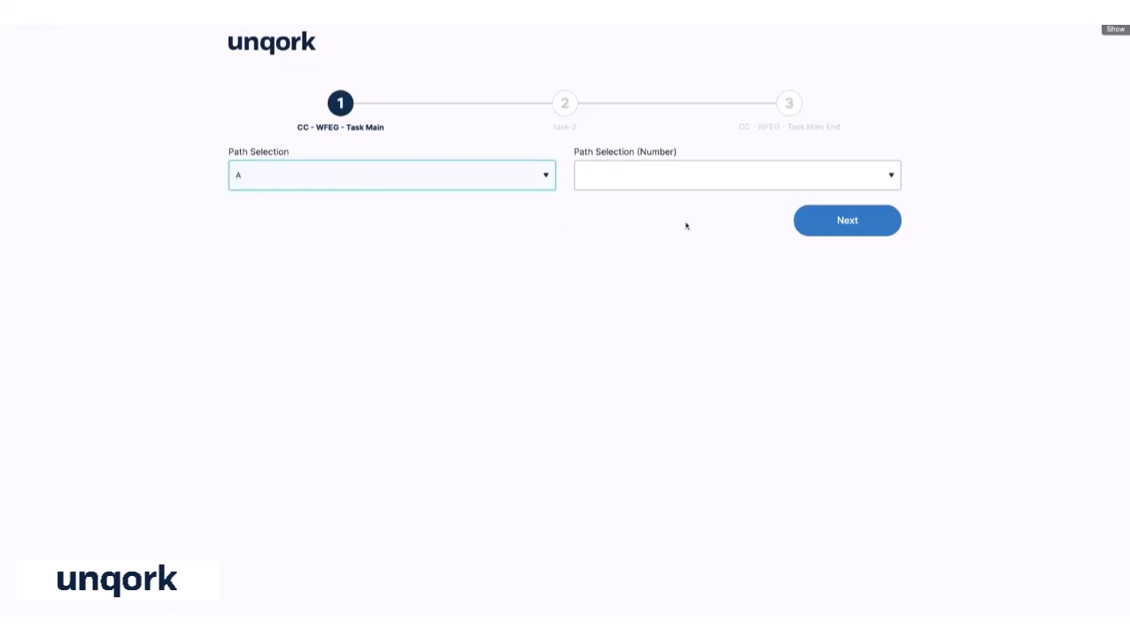
click(846, 220)
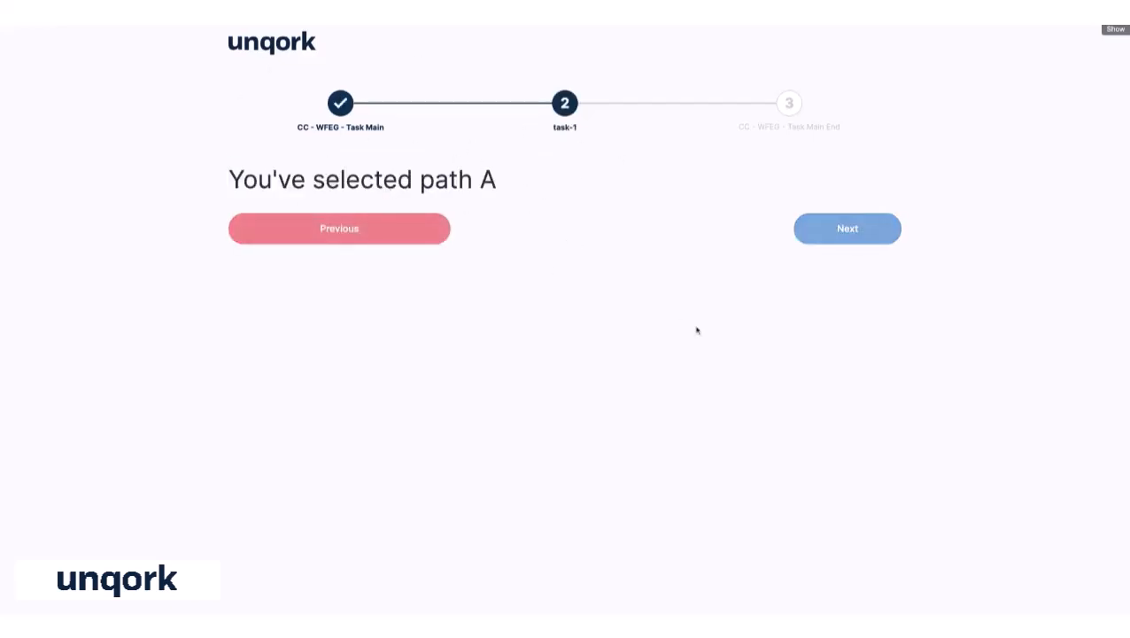
- Rerun the preview with path B and number 1 to reach Task Path 1B
click(341, 228)
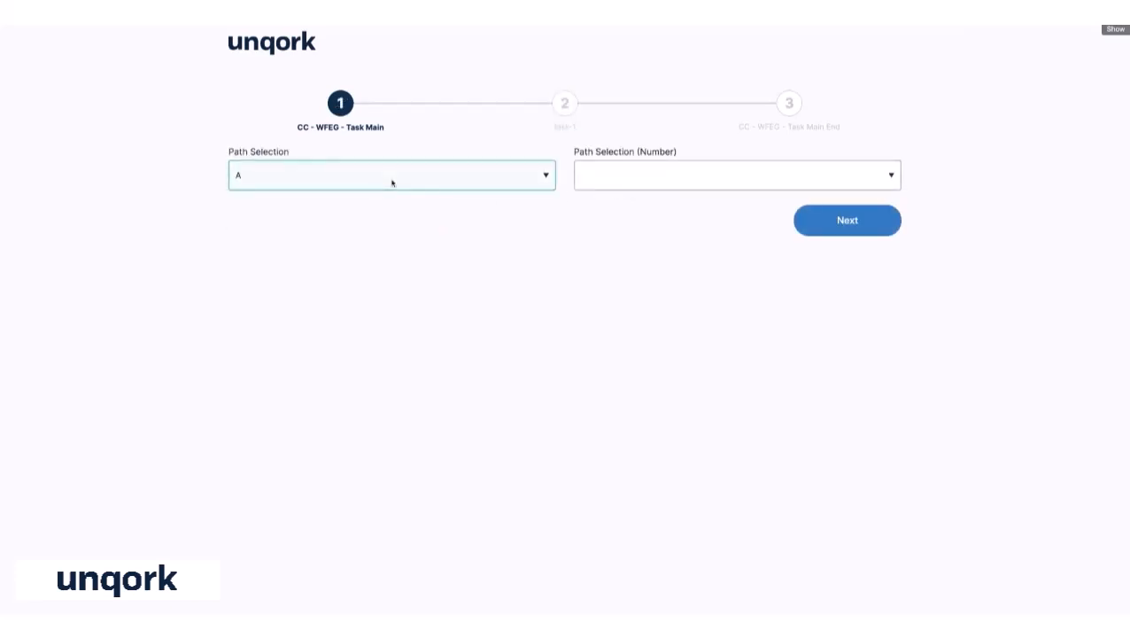
click(390, 175)
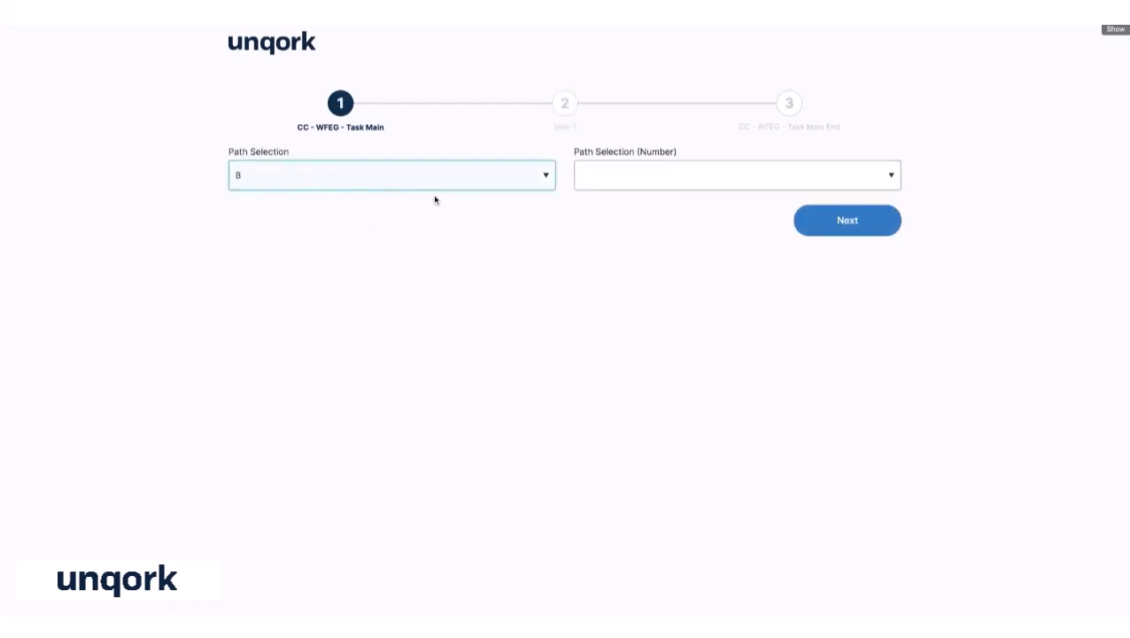
click(737, 175)
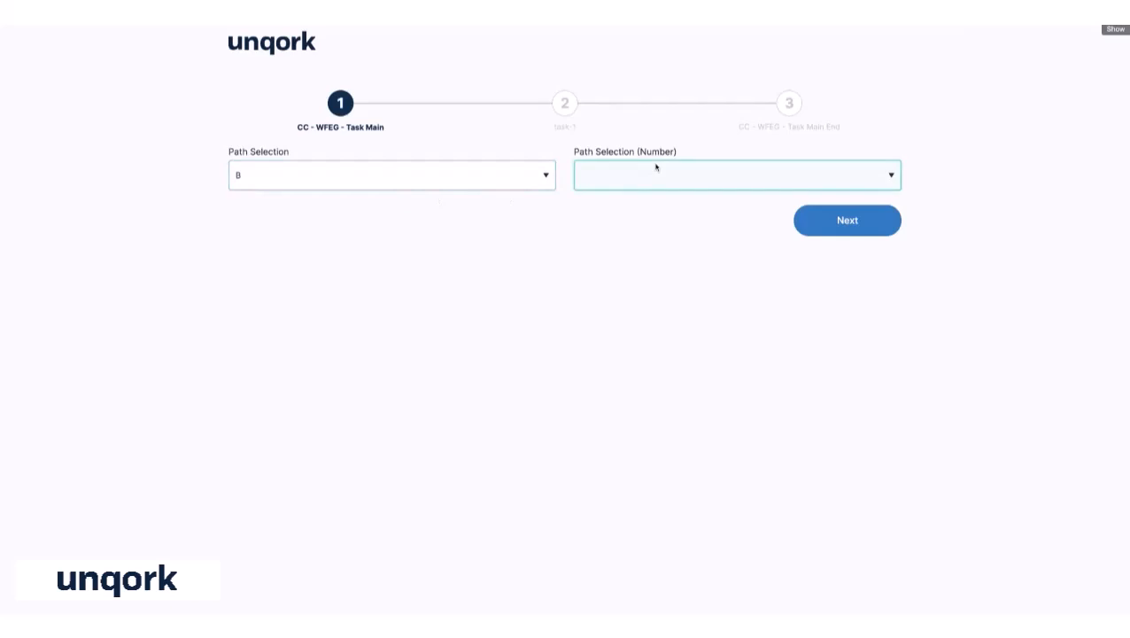
click(847, 219)
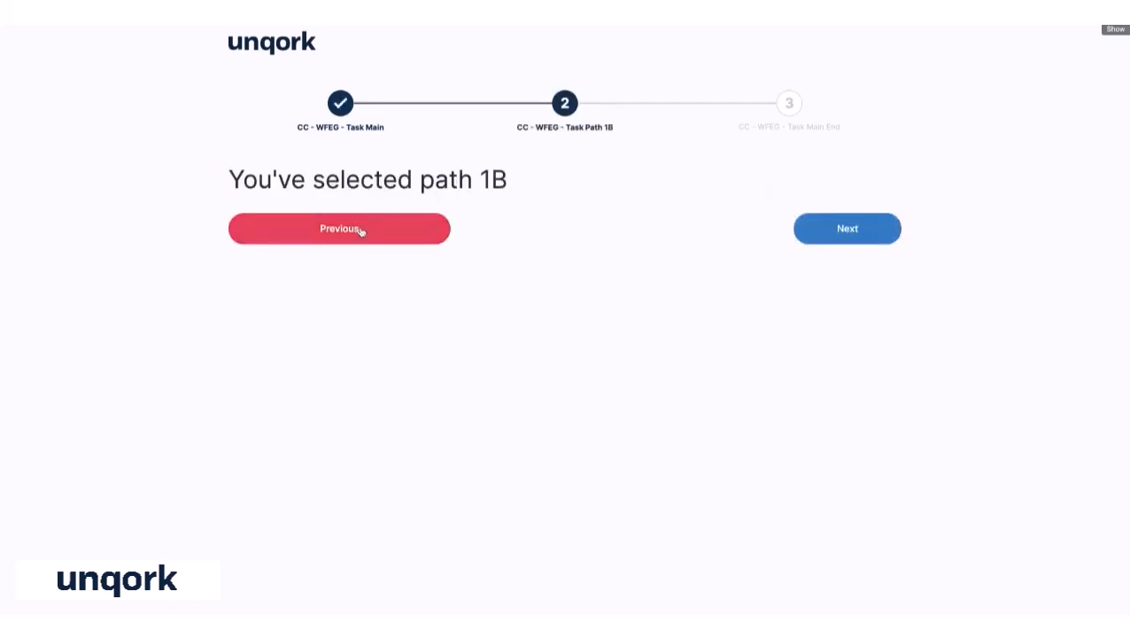
mouse_move(603, 223)
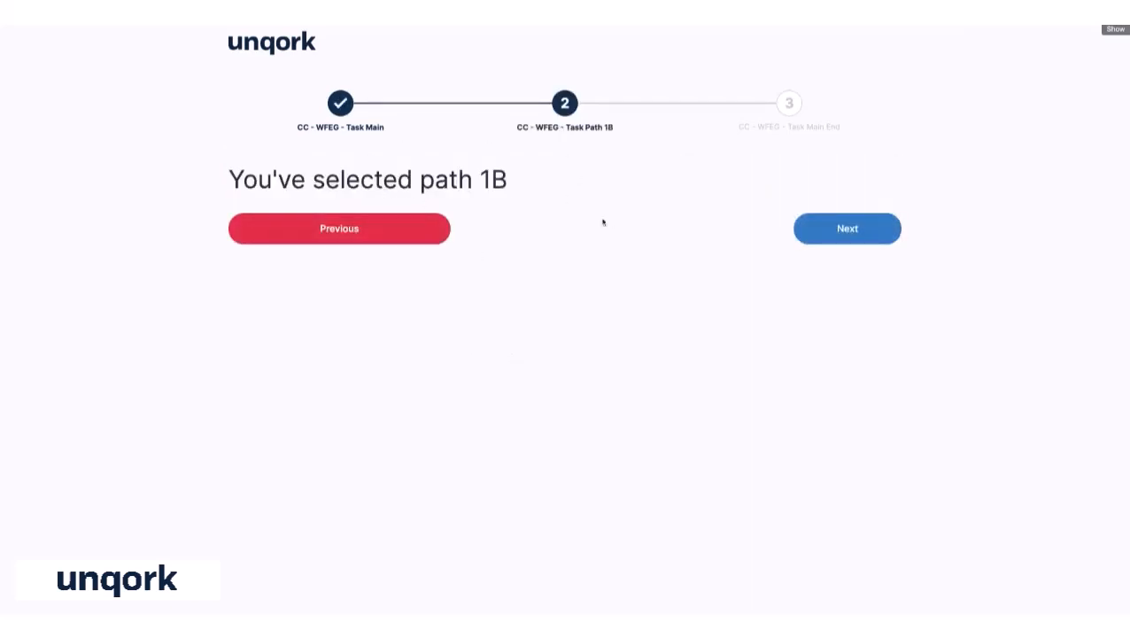
- Rerun with path B and number 2 to reach task-2, then continue to the end page
click(339, 226)
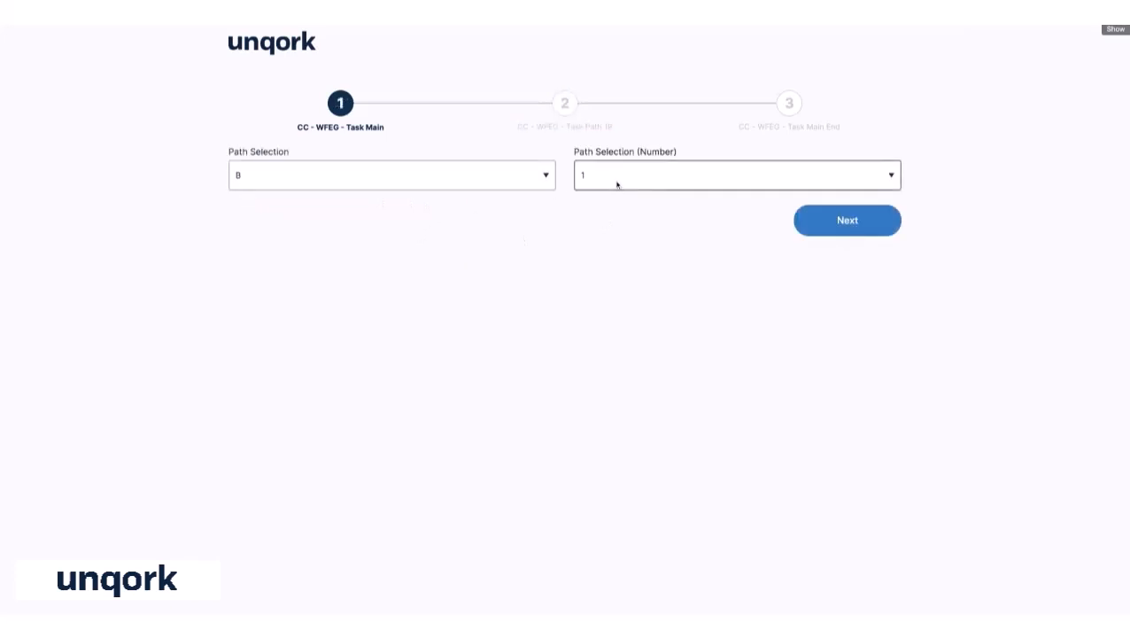
text(2)
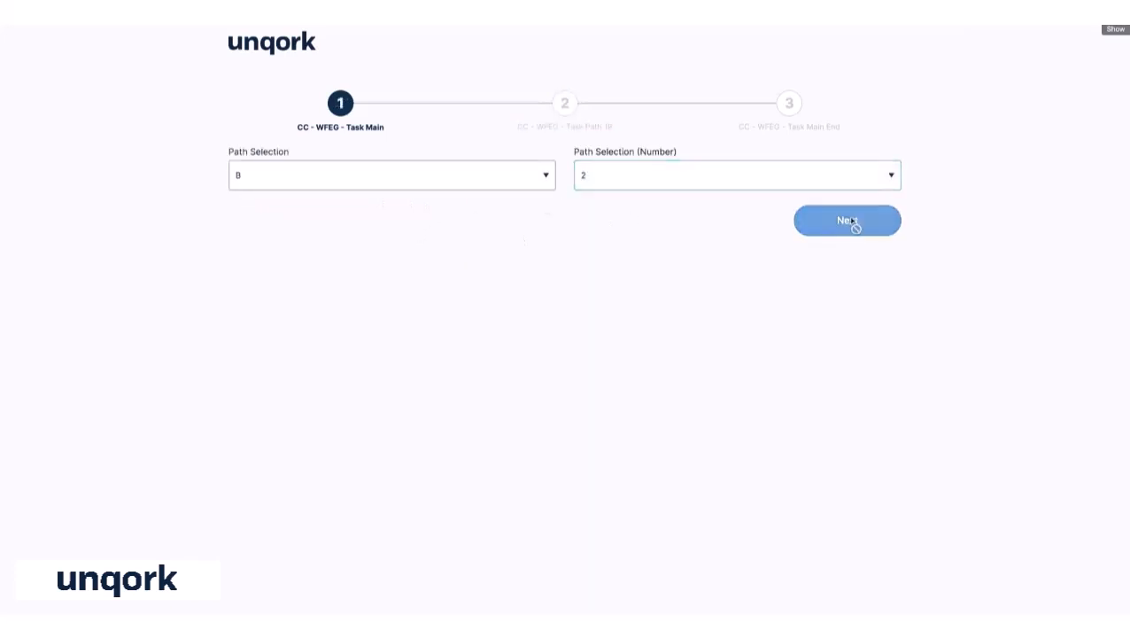
click(847, 220)
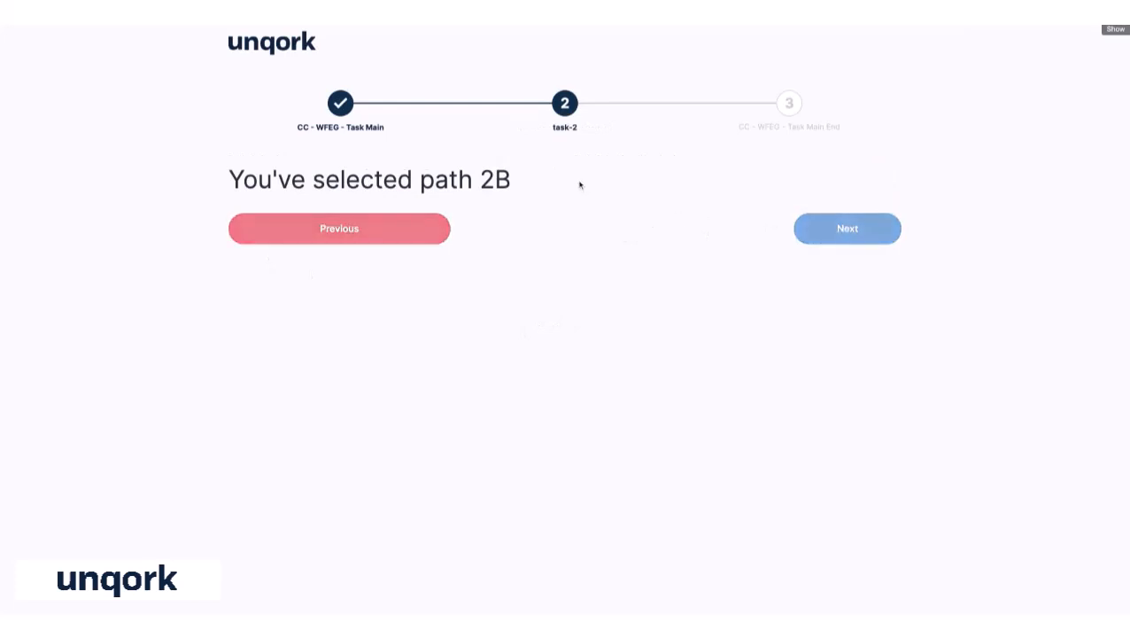
click(847, 226)
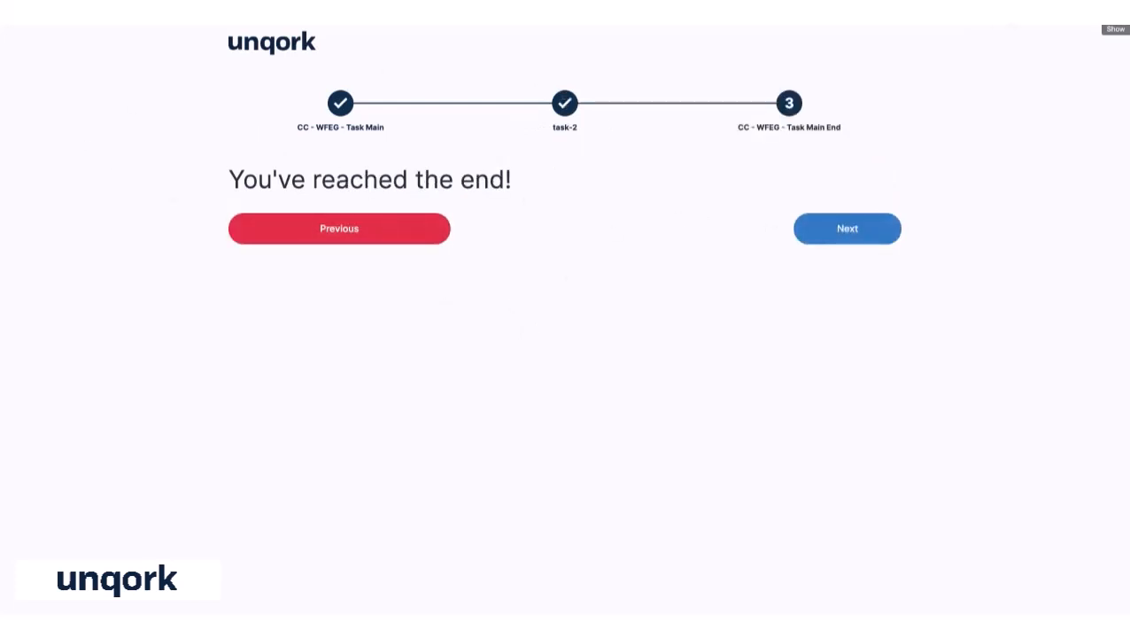
mouse_move(79, 211)
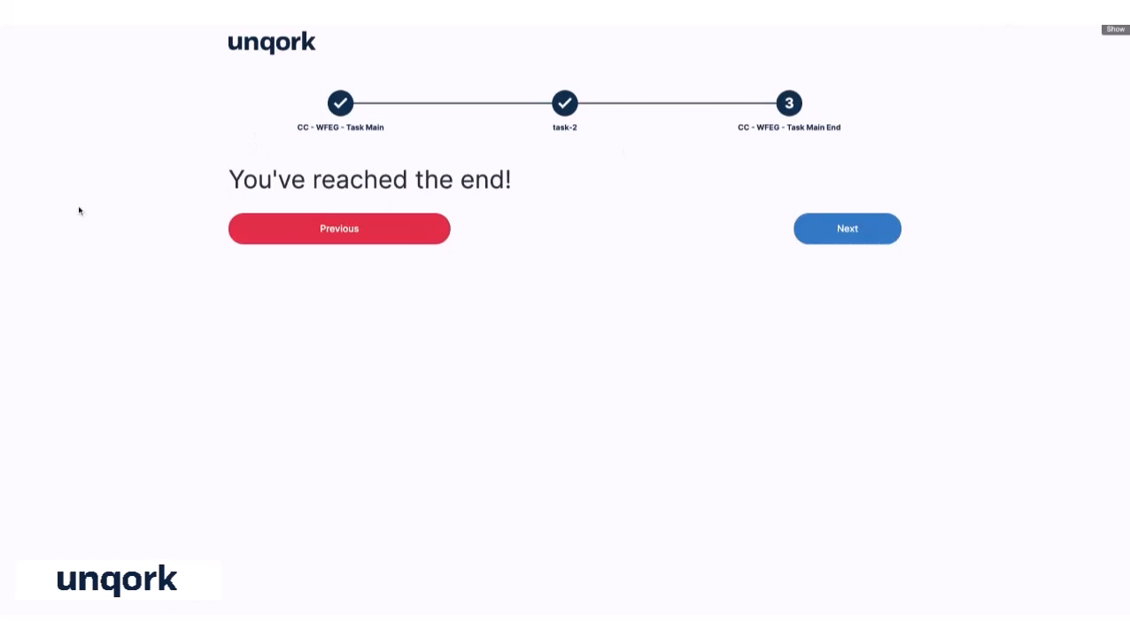
mouse_move(185, 209)
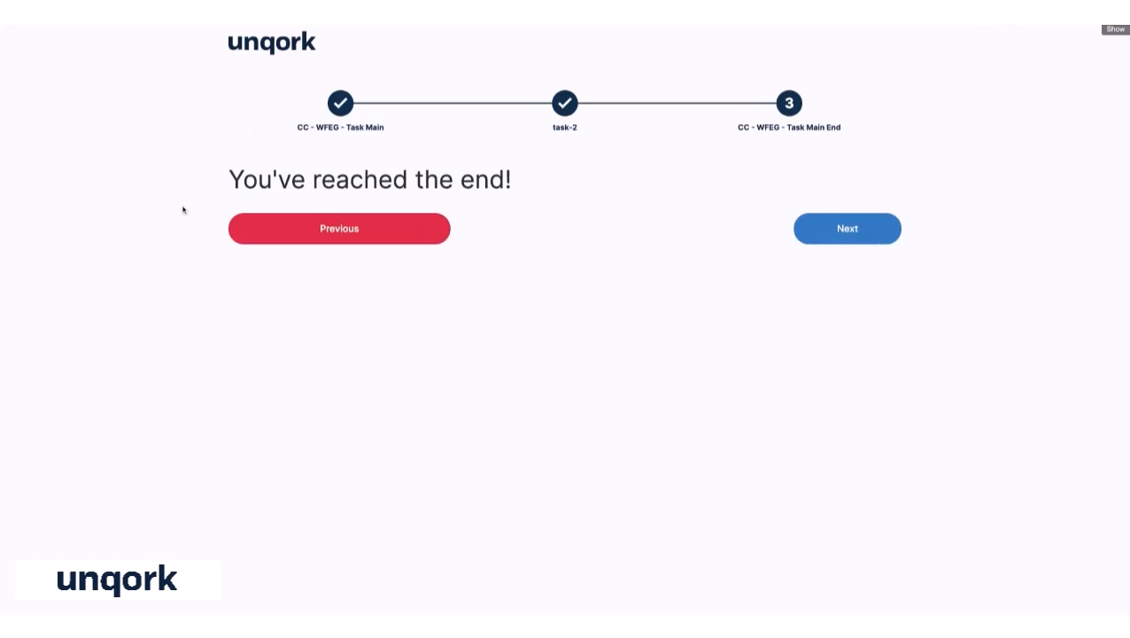